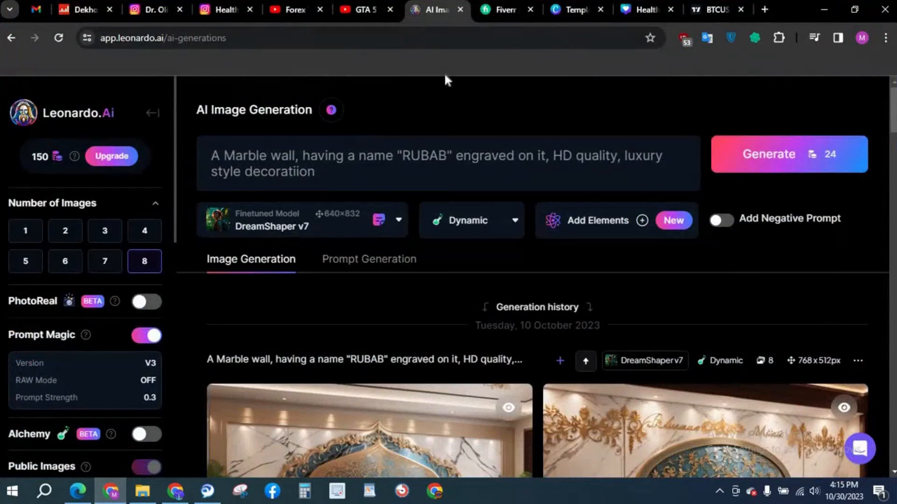
Search the web for 'leonardo ai' in a new Chrome tab
{"action": "left_click", "coordinate": [764, 9]}
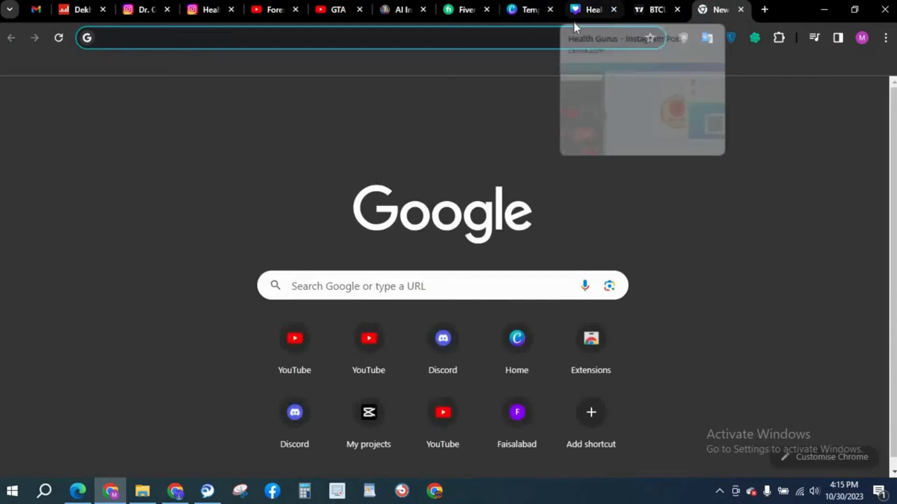
{"action": "type", "text": "leanord"}
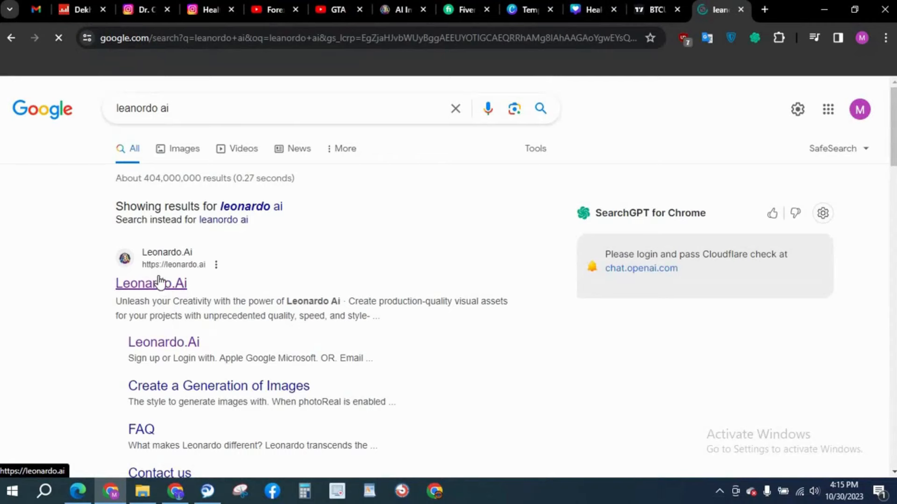
Open the Leonardo.Ai homepage and browse its Fine-tuned Models and Platform Gallery sections
{"action": "left_click", "coordinate": [151, 284]}
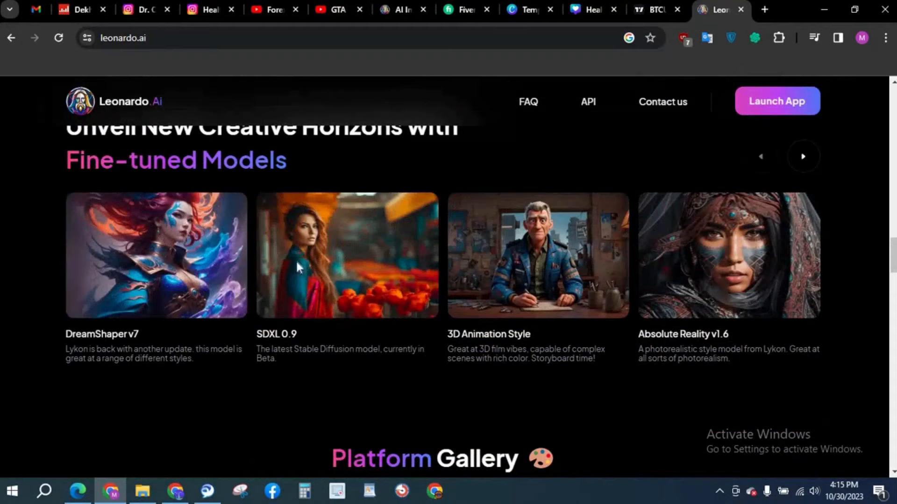
{"action": "scroll", "scroll_direction": "down", "scroll_amount": 3}
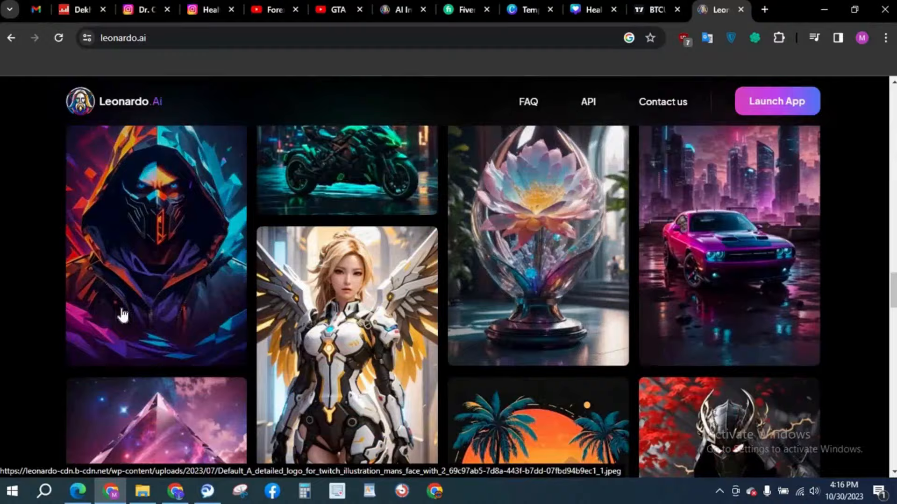
{"action": "scroll", "scroll_direction": "down", "scroll_amount": 3}
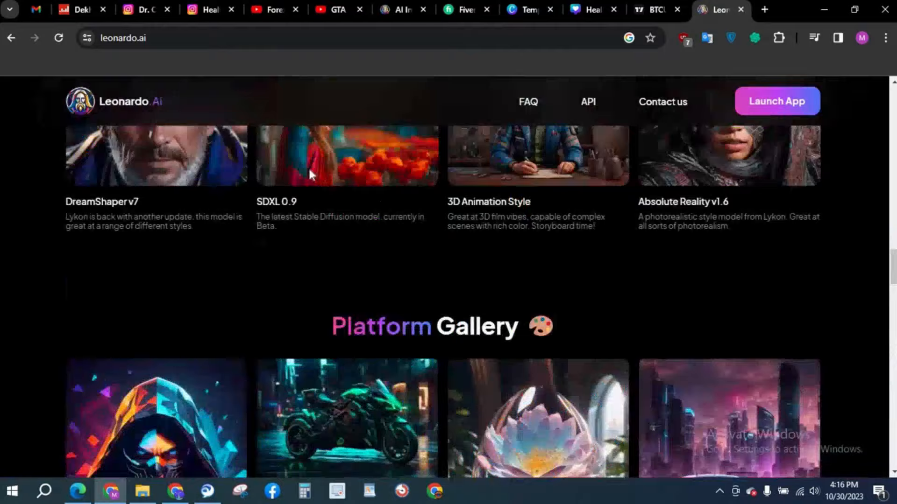
{"action": "scroll", "scroll_direction": "up", "scroll_amount": 3}
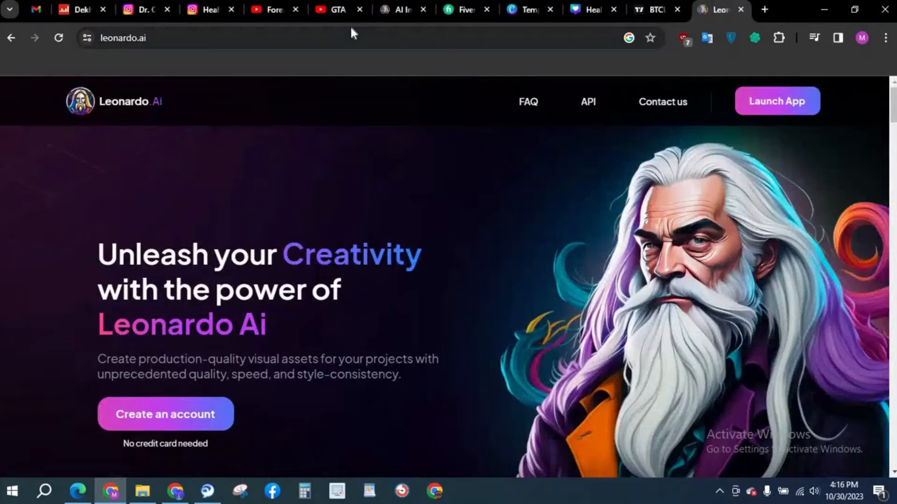
Set Number of Images to 4 (16 tokens) and review past marble-wall generations
{"action": "left_click", "coordinate": [776, 101]}
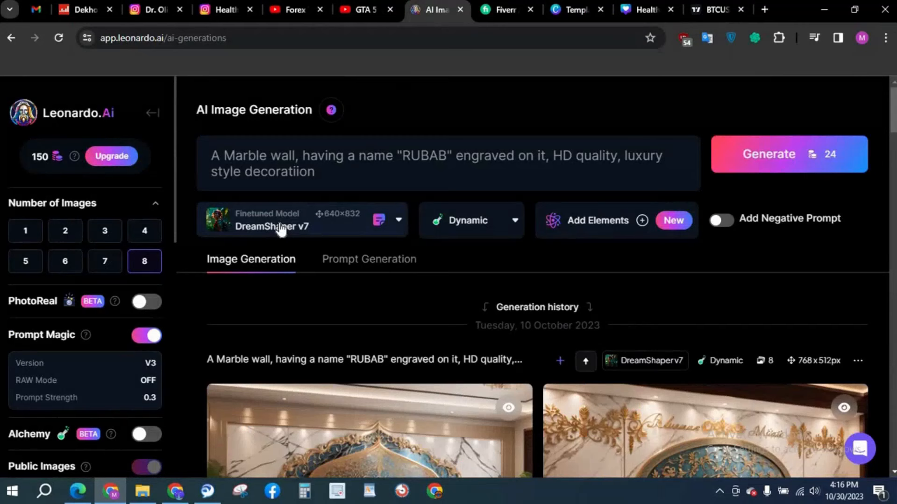
{"action": "mouse_move", "coordinate": [827, 166]}
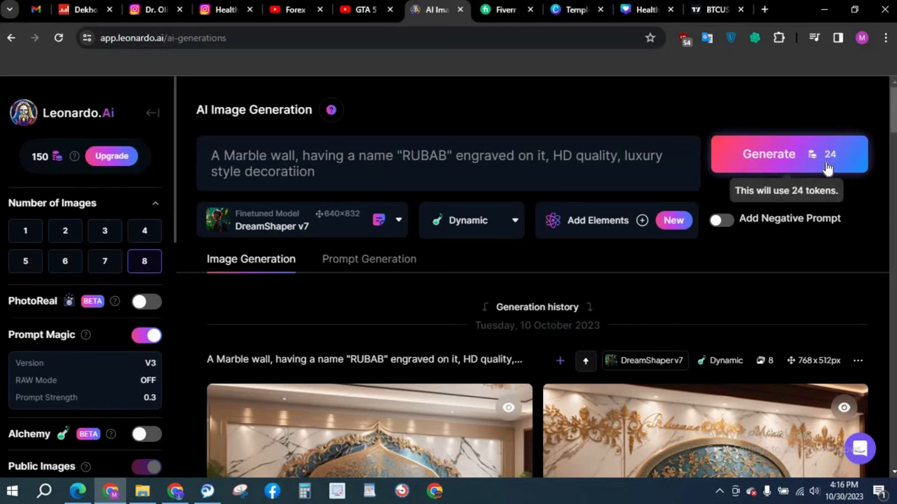
{"action": "left_click", "coordinate": [24, 231]}
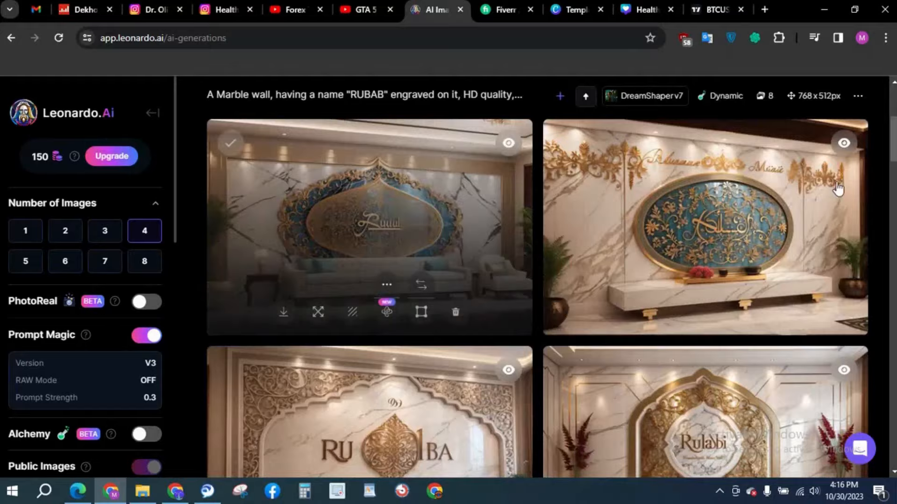
{"action": "scroll", "scroll_direction": "down", "scroll_amount": 3}
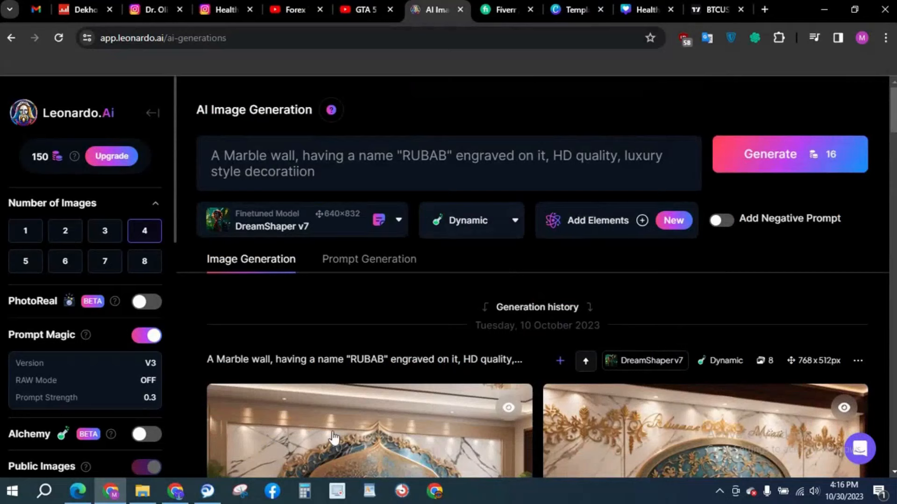
{"action": "scroll", "scroll_direction": "down", "scroll_amount": 3}
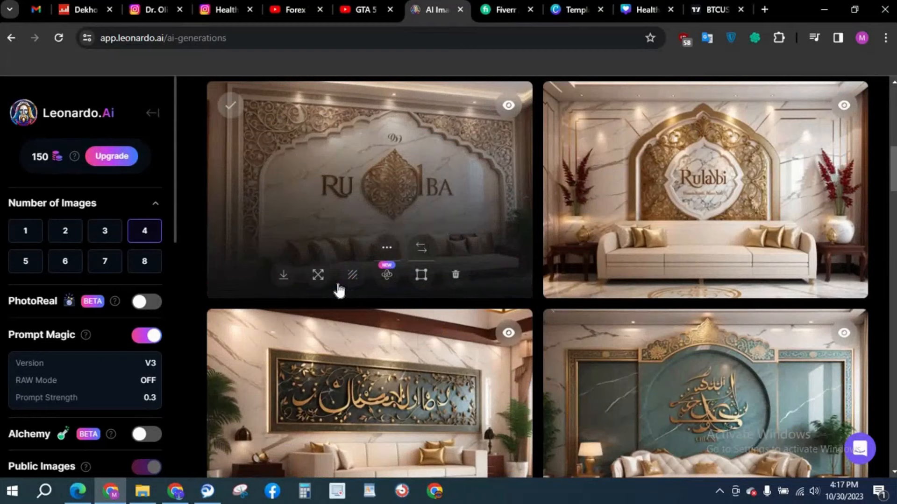
Browse Fiverr's 'ai image creator' results and the featured seller gigs
{"action": "left_click", "coordinate": [503, 9]}
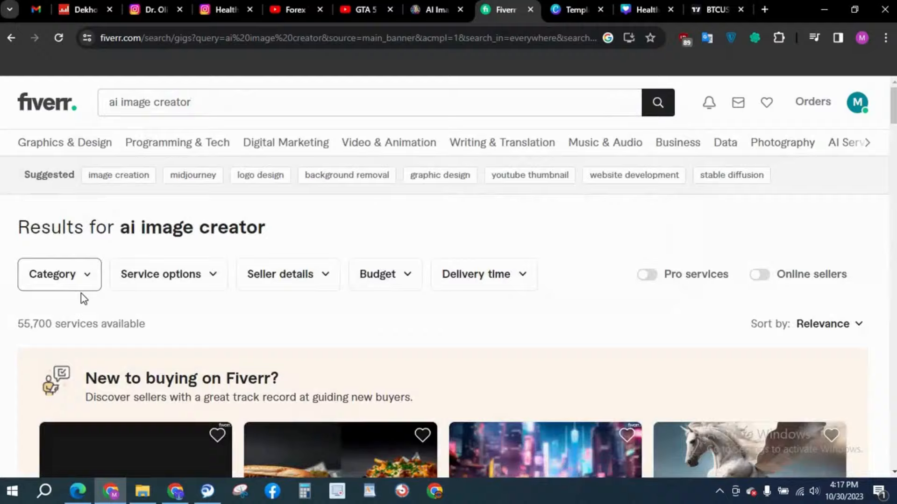
{"action": "scroll", "scroll_direction": "down", "scroll_amount": 3}
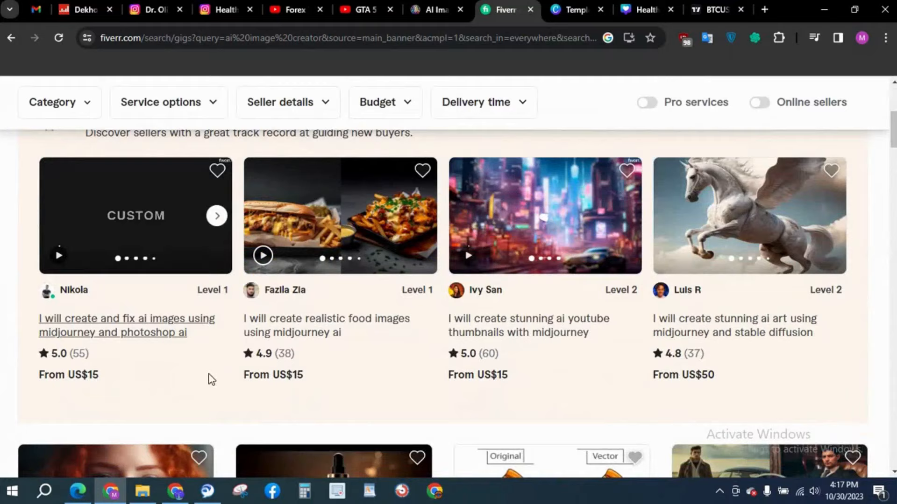
{"action": "scroll", "scroll_direction": "down", "scroll_amount": 3}
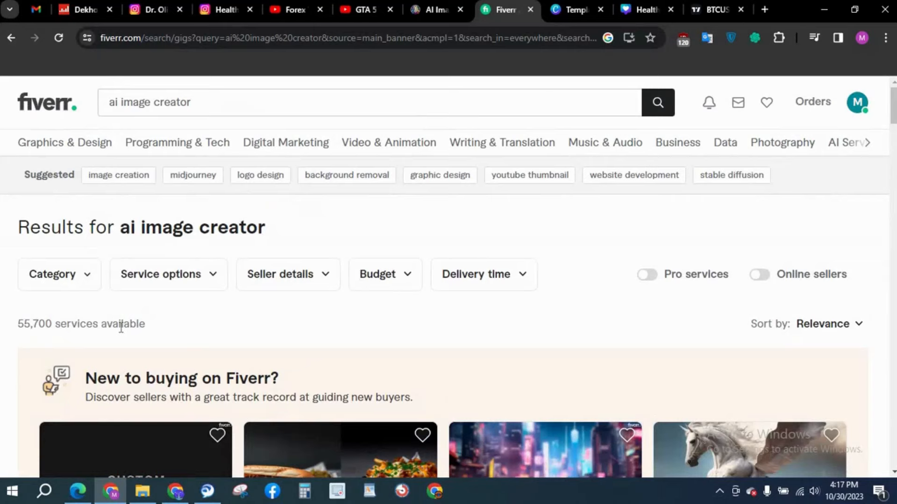
{"action": "left_click", "coordinate": [434, 9]}
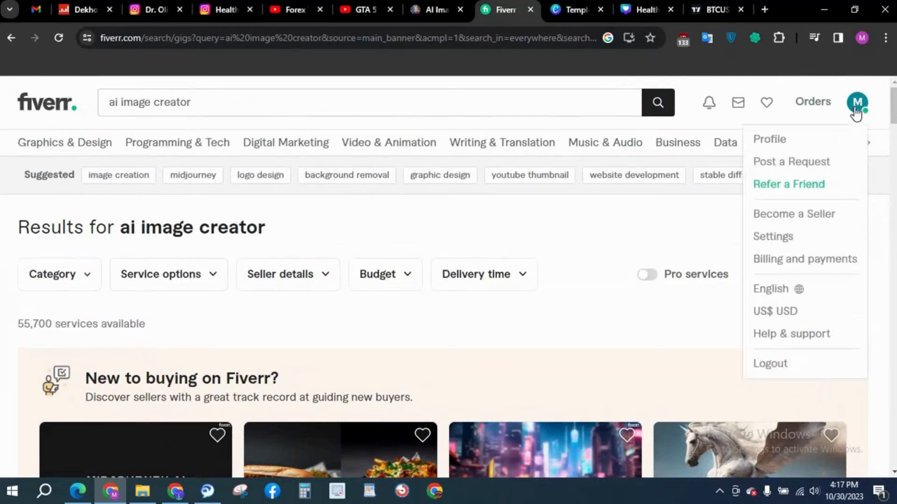
{"action": "scroll", "scroll_direction": "down", "scroll_amount": 3}
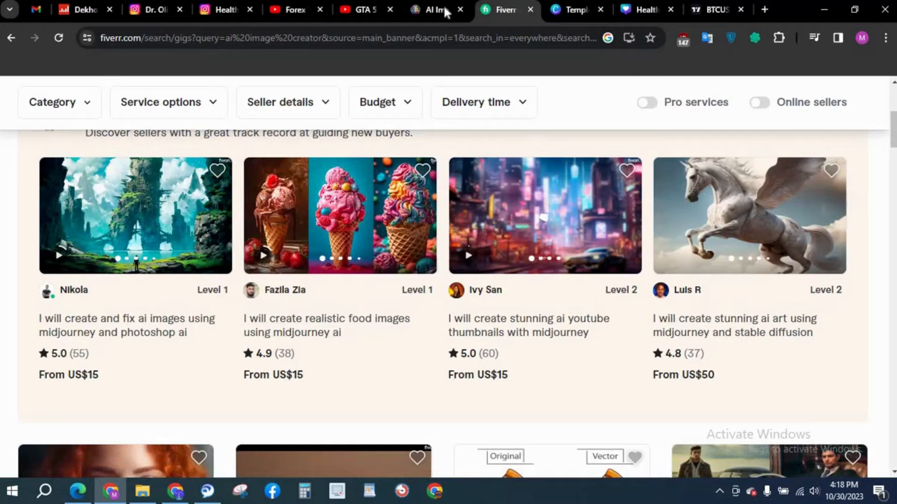
{"action": "left_click", "coordinate": [432, 9]}
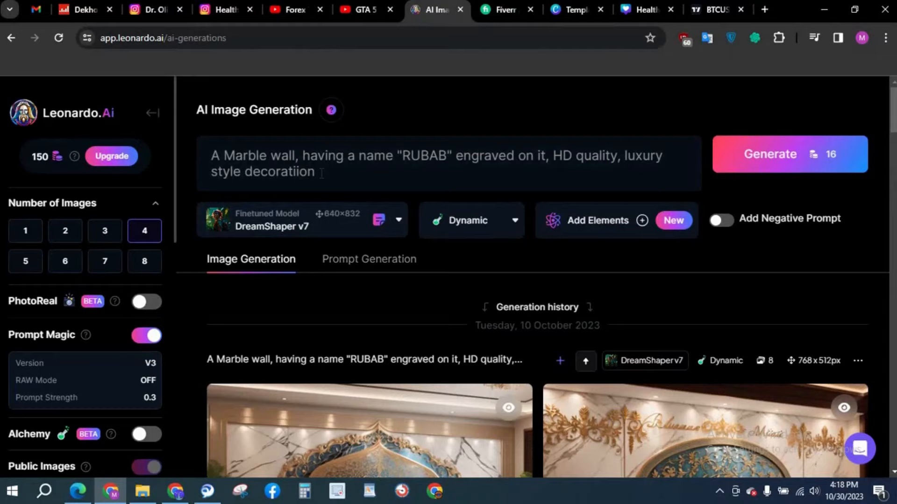
{"action": "left_click", "coordinate": [505, 9]}
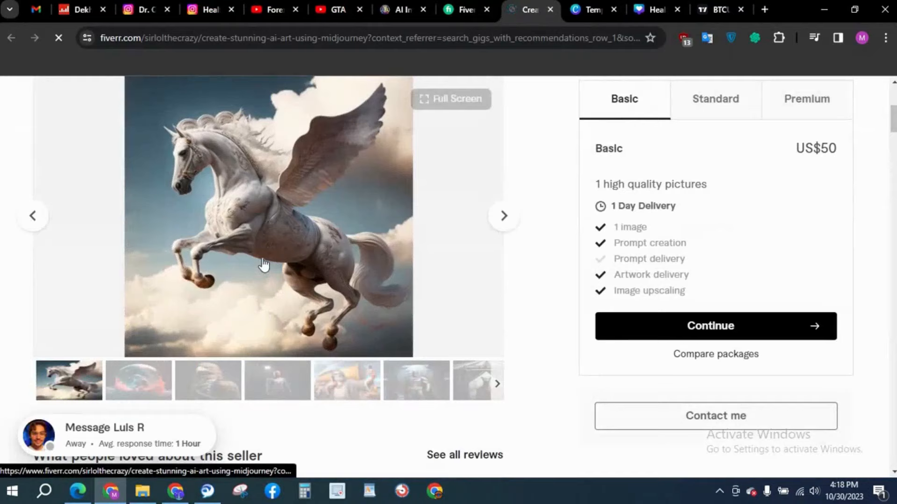
{"action": "scroll", "scroll_direction": "up", "scroll_amount": 3}
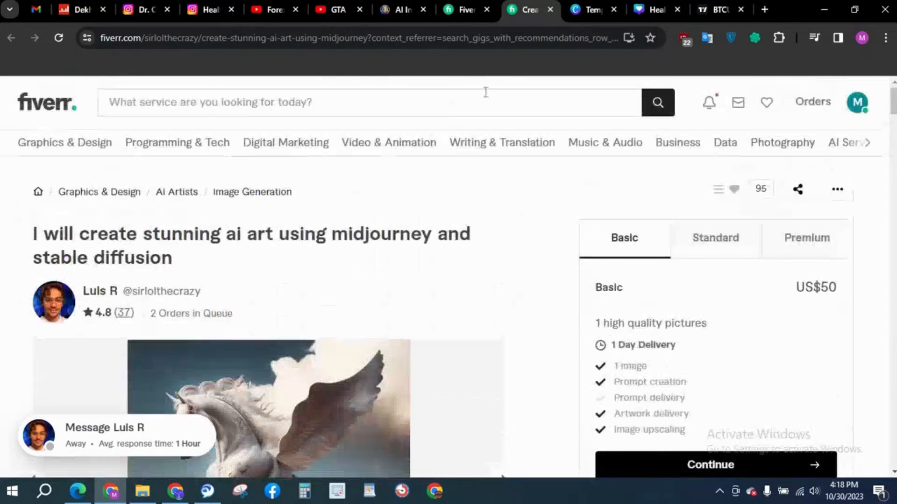
{"action": "left_click", "coordinate": [399, 9]}
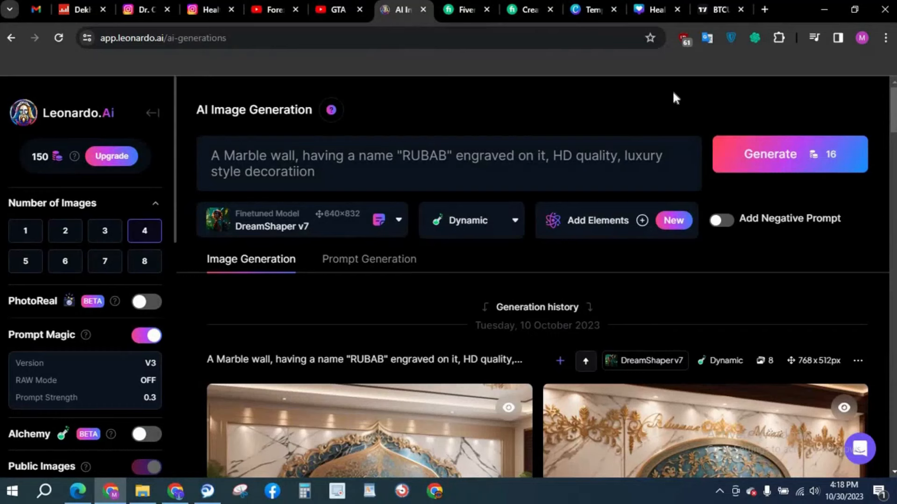
Open Google Bard in a new tab, see the 'Something went wrong' error and close it
{"action": "type", "text": "bard.google.com"}
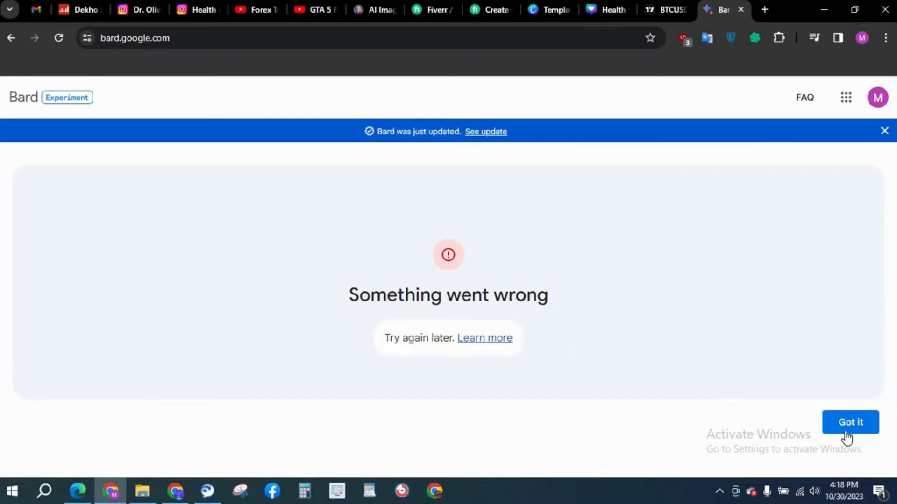
{"action": "mouse_move", "coordinate": [884, 316]}
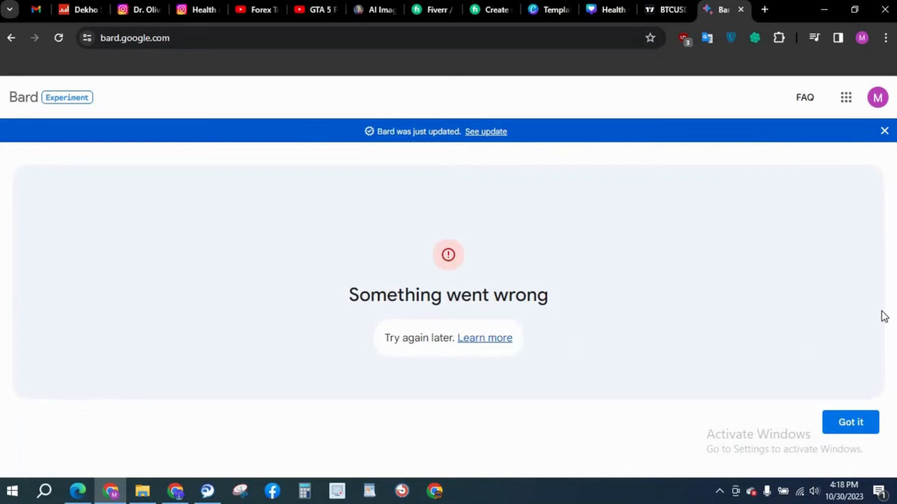
{"action": "left_click", "coordinate": [375, 9]}
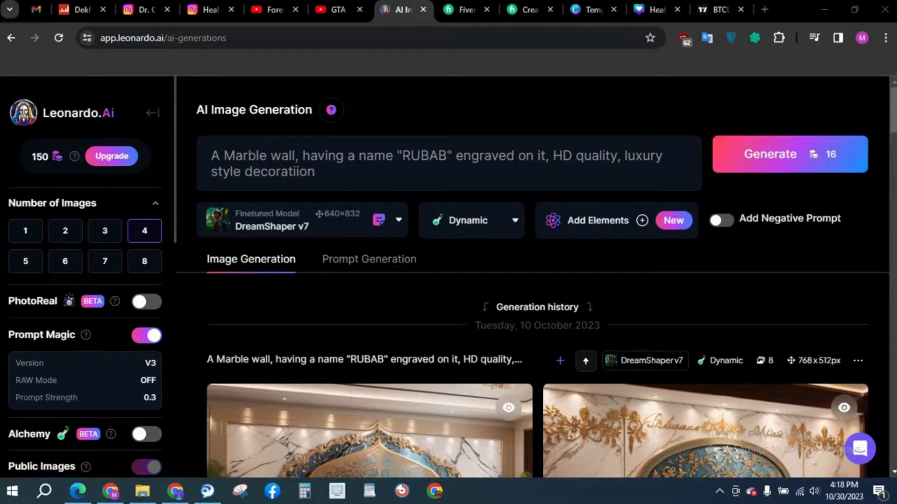
Ask Bard's chat for some short beautiful prompts, then return to the previous tab
{"action": "left_click", "coordinate": [612, 9]}
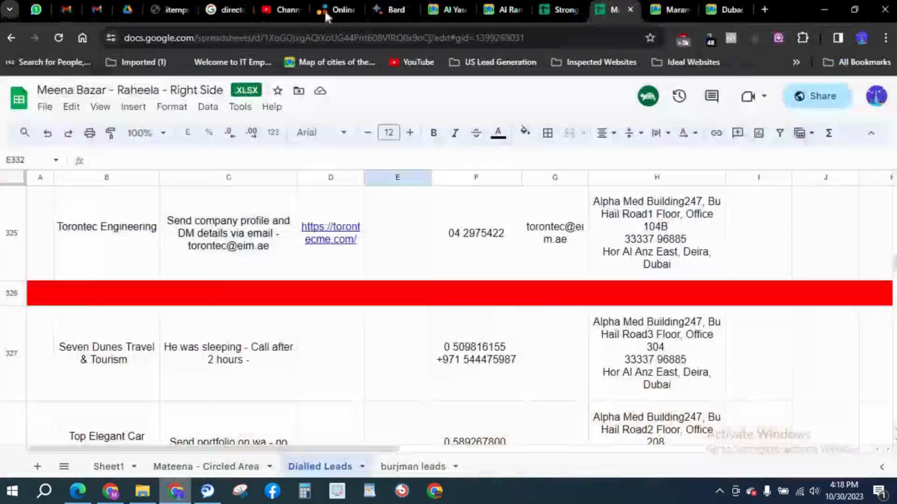
{"action": "left_click", "coordinate": [390, 10]}
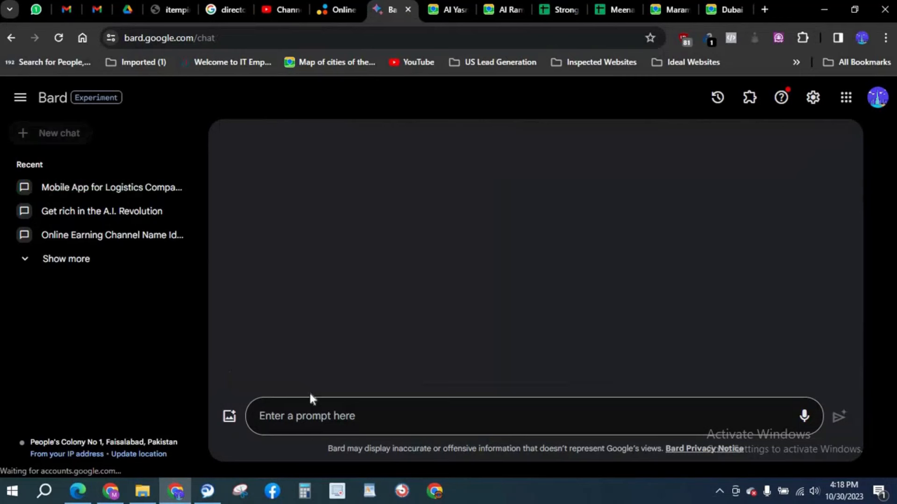
{"action": "type", "text": "give me some short prompts or beautiful"}
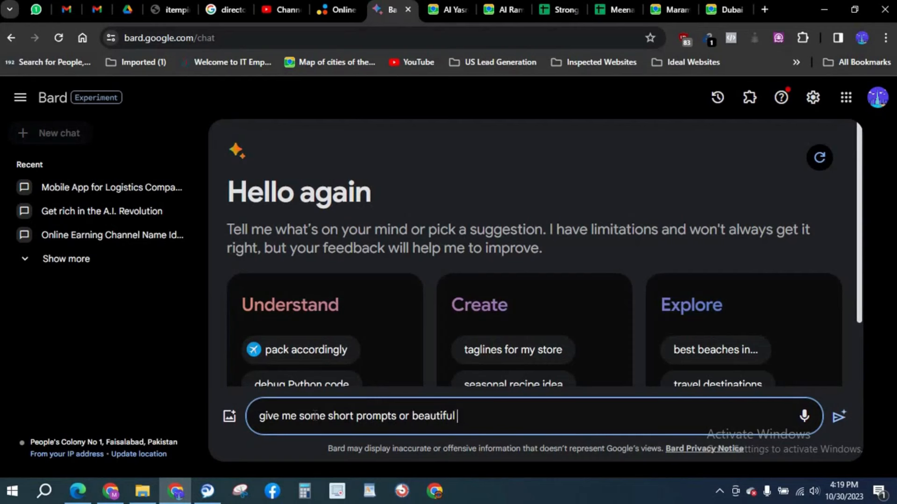
{"action": "left_click", "coordinate": [838, 416]}
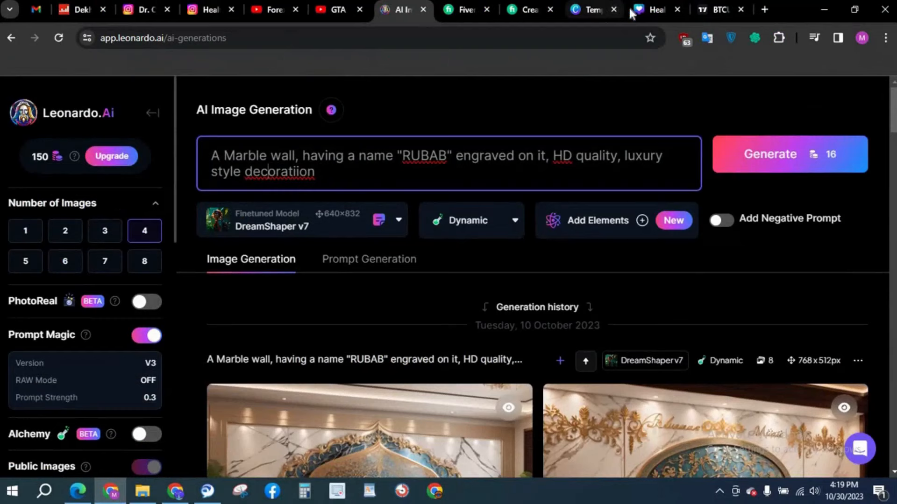
{"action": "left_click", "coordinate": [525, 9]}
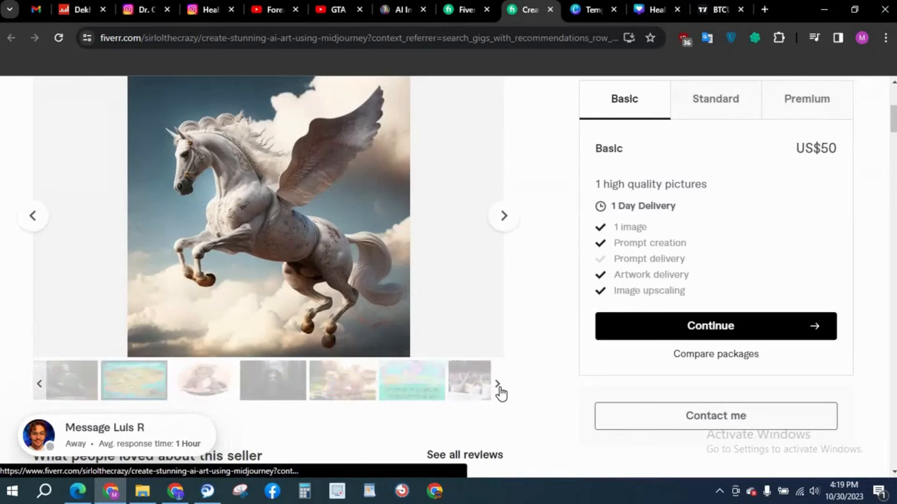
View more of the gig's sample images, then return to the Leonardo.Ai generator
{"action": "left_click", "coordinate": [503, 384]}
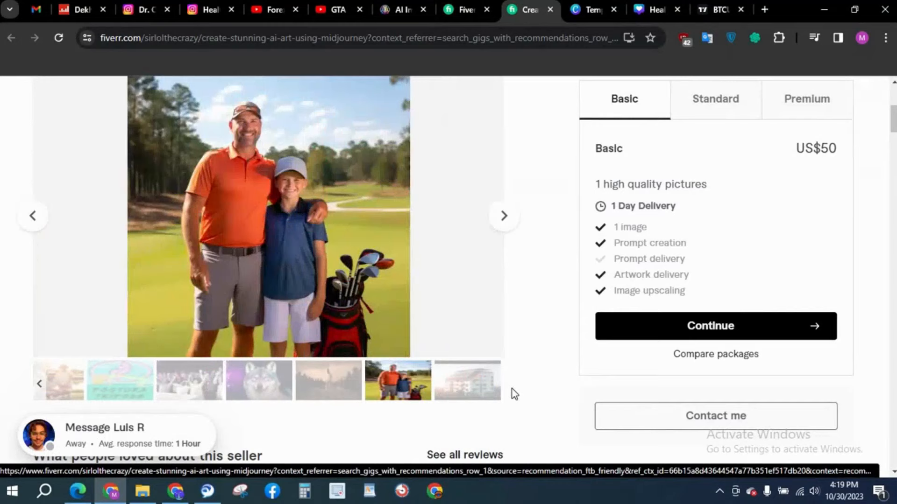
{"action": "left_click", "coordinate": [399, 10]}
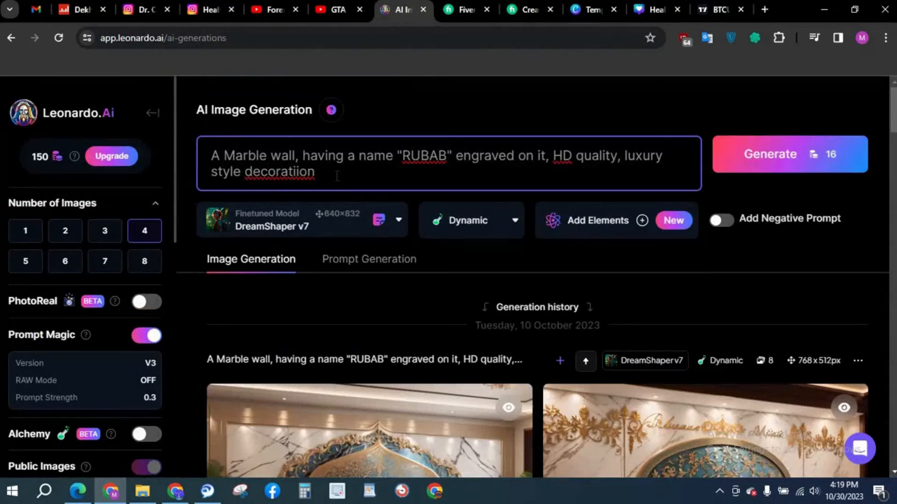
Generate four Stable Diffusion 2.1 images from 'A majestic mountain range bathed in golden sunlight' and watch progress
{"action": "type", "text": "A majestic mountain range bathed in golden sunlight, hd quality, realis"}
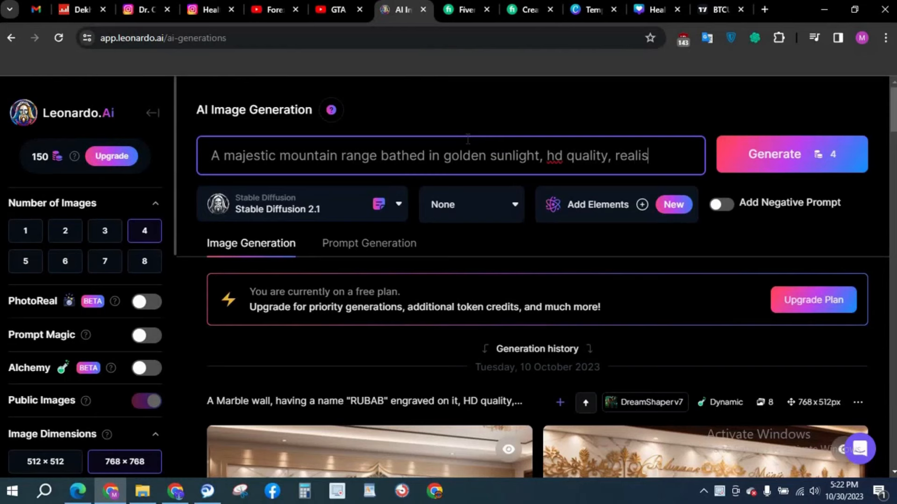
{"action": "left_click", "coordinate": [792, 154]}
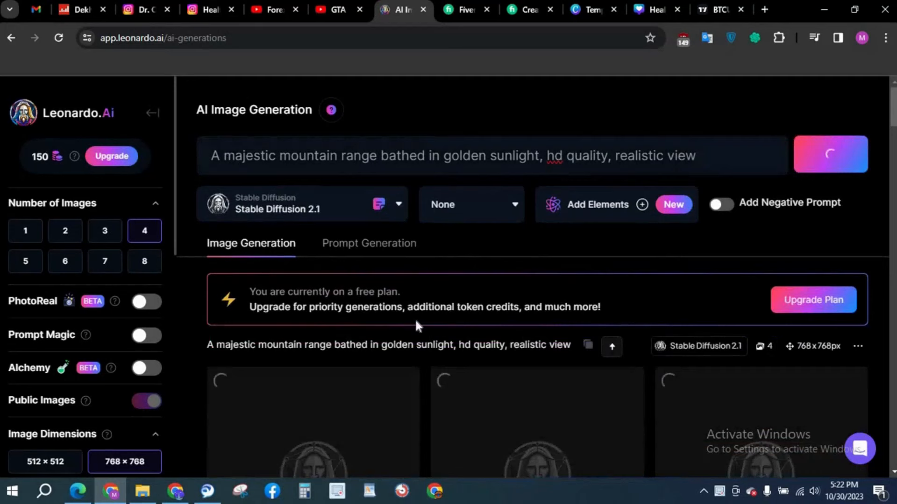
{"action": "scroll", "scroll_direction": "down", "scroll_amount": 3}
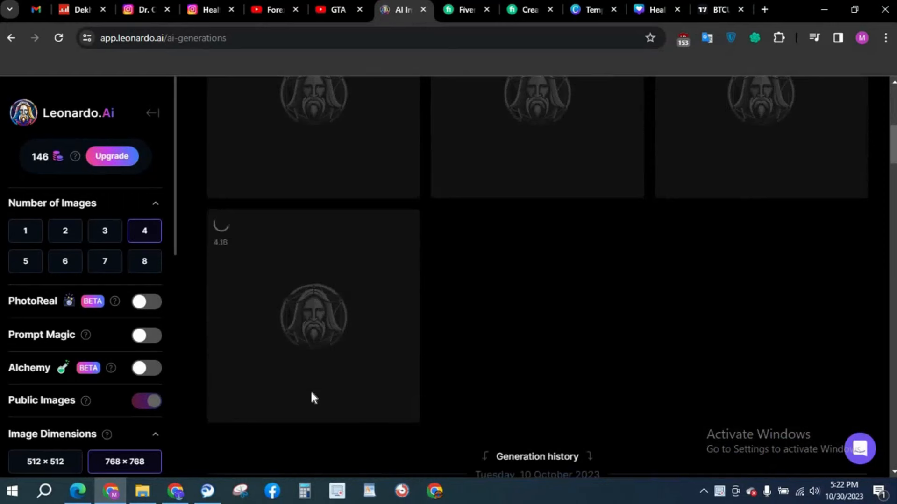
{"action": "scroll", "scroll_direction": "down", "scroll_amount": 3}
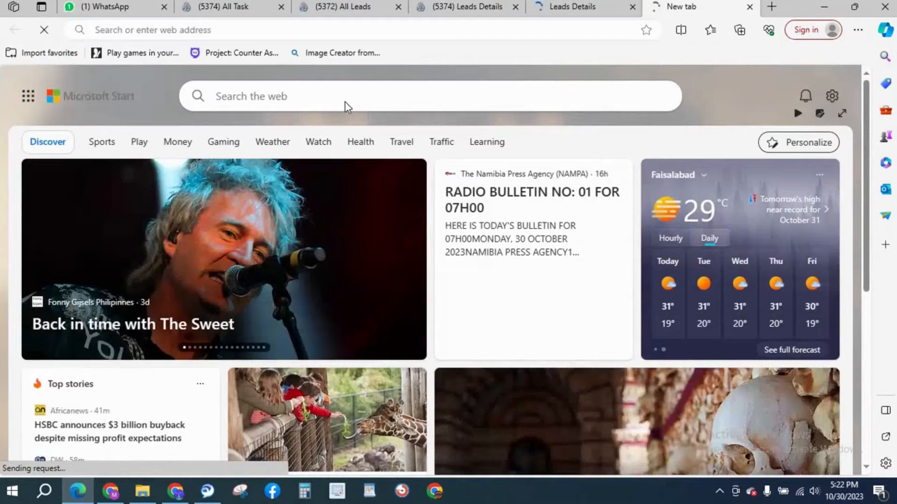
Open Bing Image Creator (DALL-E 3) in a new Edge tab
{"action": "type", "text": "bing"}
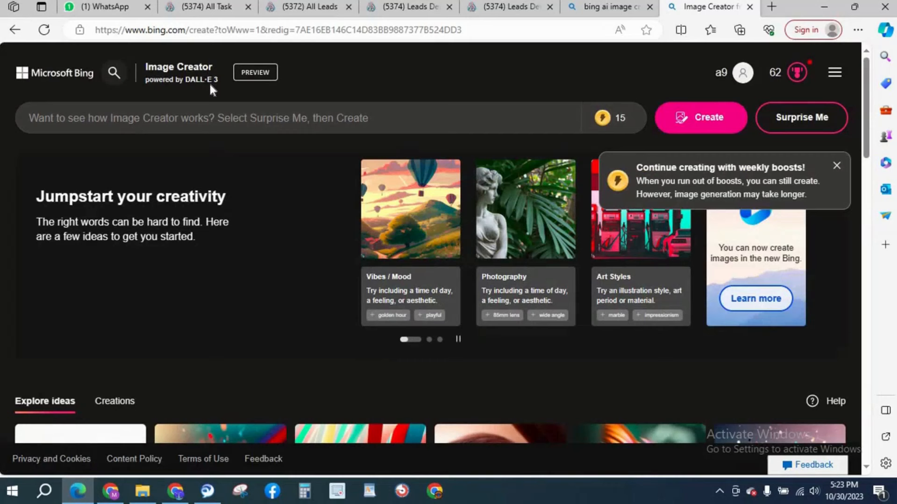
Start creating Bing images from the majestic mountain range in golden sunlight prompt
{"action": "left_click", "coordinate": [835, 166]}
{"action": "type", "text": "A majestic mountain range bathed in golden sunlight, hd quality, realistic view"}
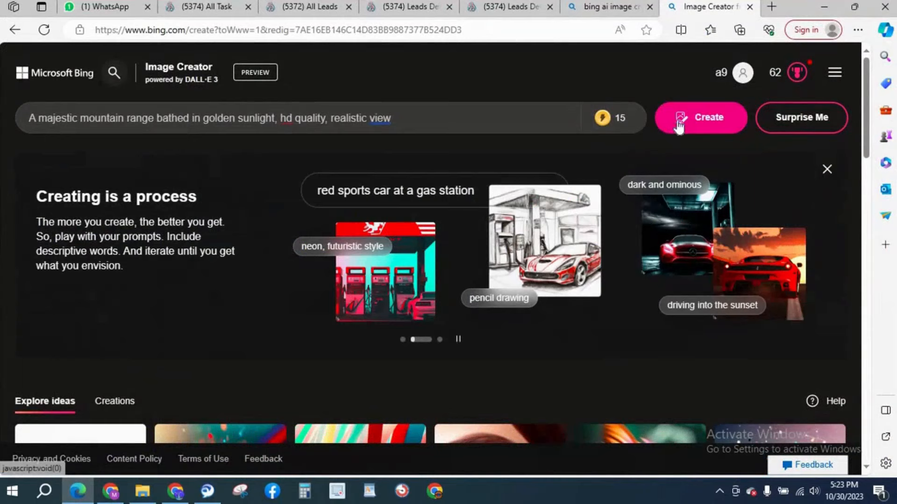
{"action": "left_click", "coordinate": [700, 118]}
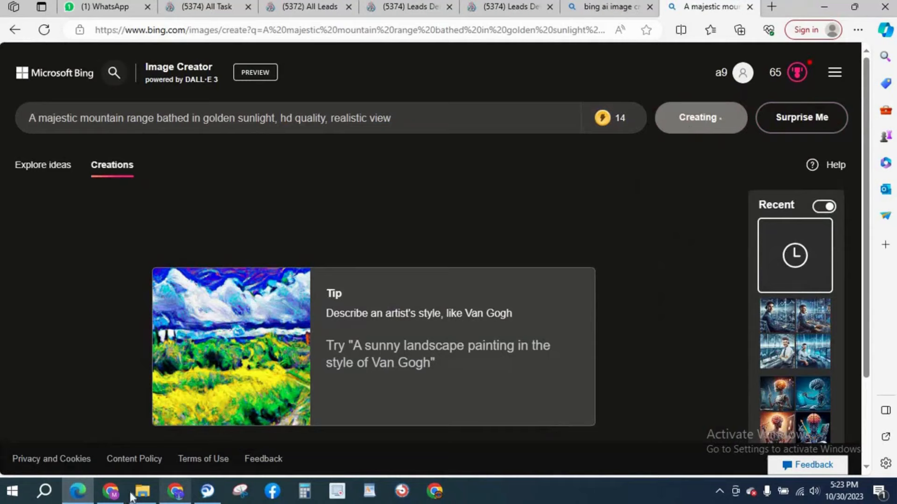
View Leonardo.Ai's four golden-sunlight mountain images enlarged, one after another
{"action": "left_click", "coordinate": [111, 490]}
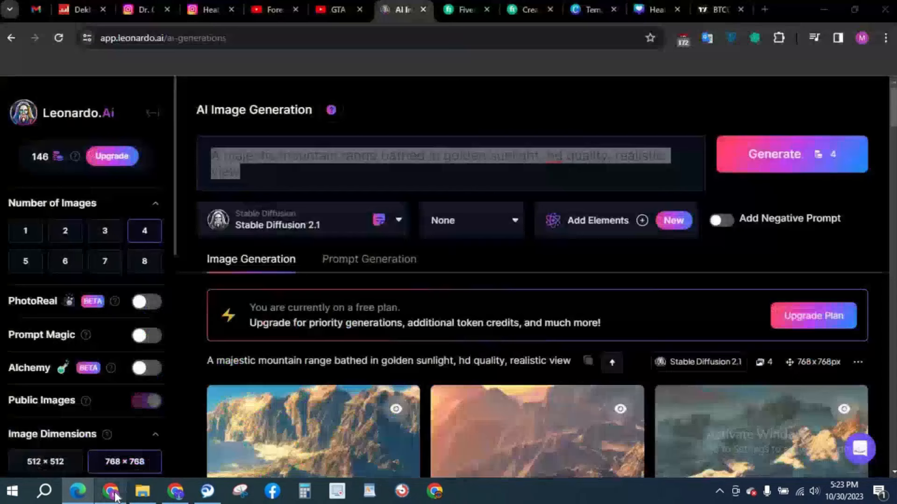
{"action": "scroll", "scroll_direction": "down", "scroll_amount": 3}
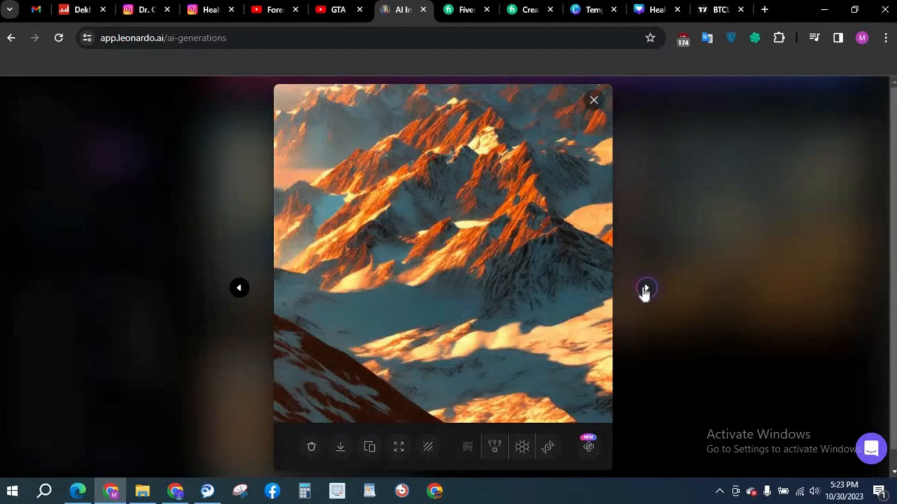
{"action": "left_click", "coordinate": [646, 288]}
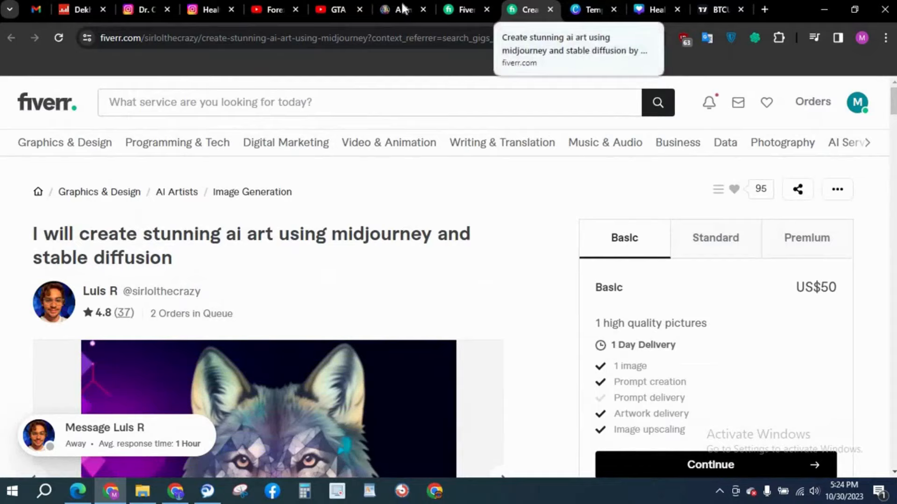
Copy the crystal-clear waterfall prompt from Bard and return to Bing's finished mountain images
{"action": "left_click", "coordinate": [175, 491]}
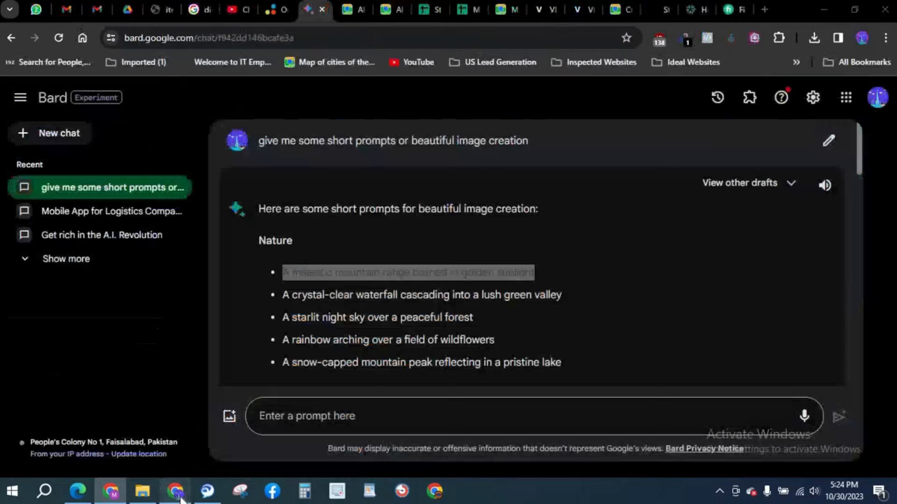
{"action": "double_click", "coordinate": [421, 294]}
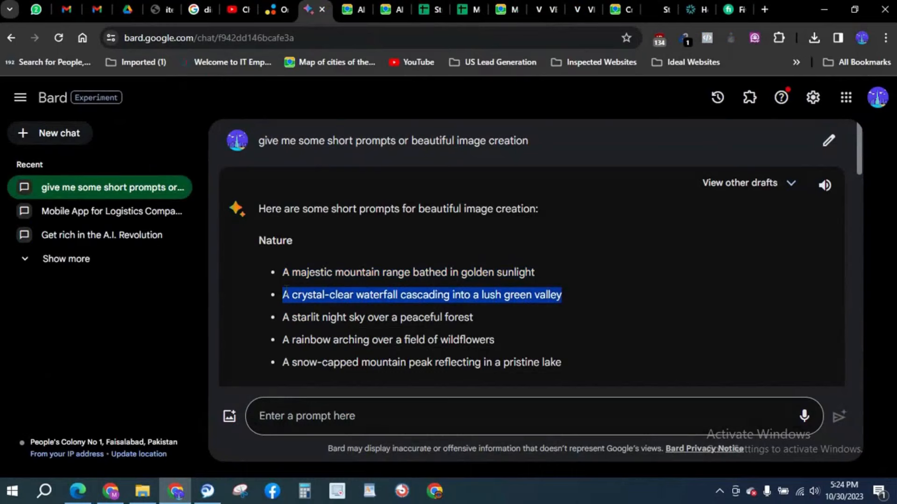
{"action": "left_click", "coordinate": [77, 491]}
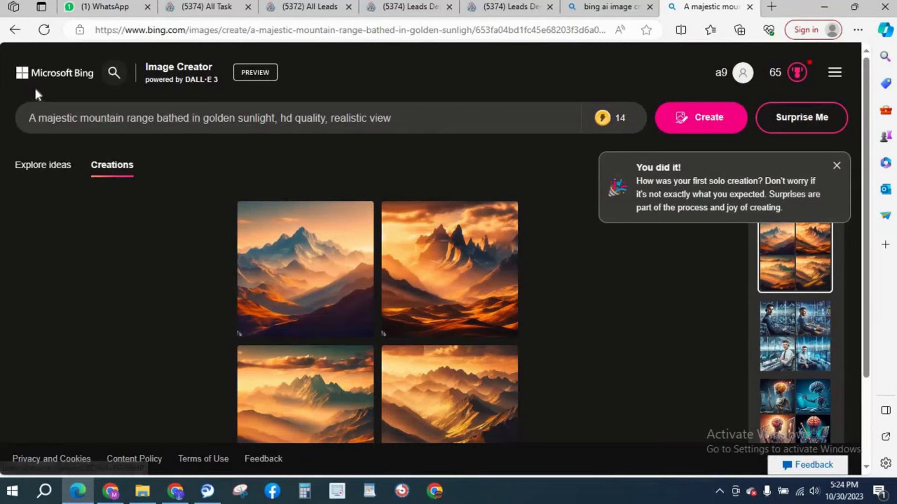
View Bing's mountain images enlarged, then the older robot-brain creation set from Recent
{"action": "left_click", "coordinate": [305, 269]}
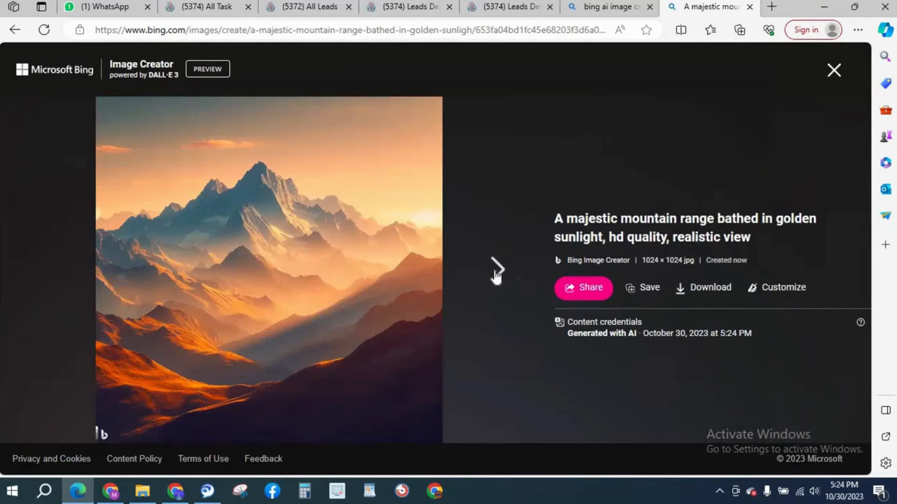
{"action": "left_click", "coordinate": [496, 269]}
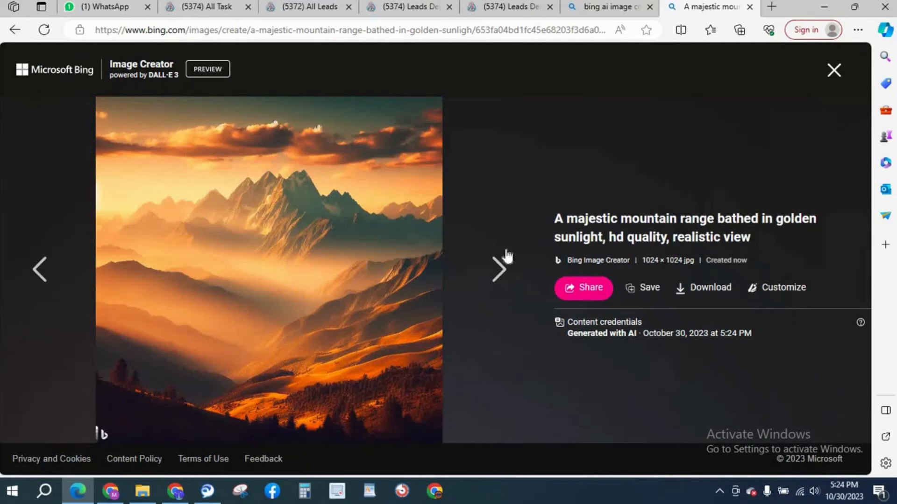
{"action": "left_click", "coordinate": [833, 70]}
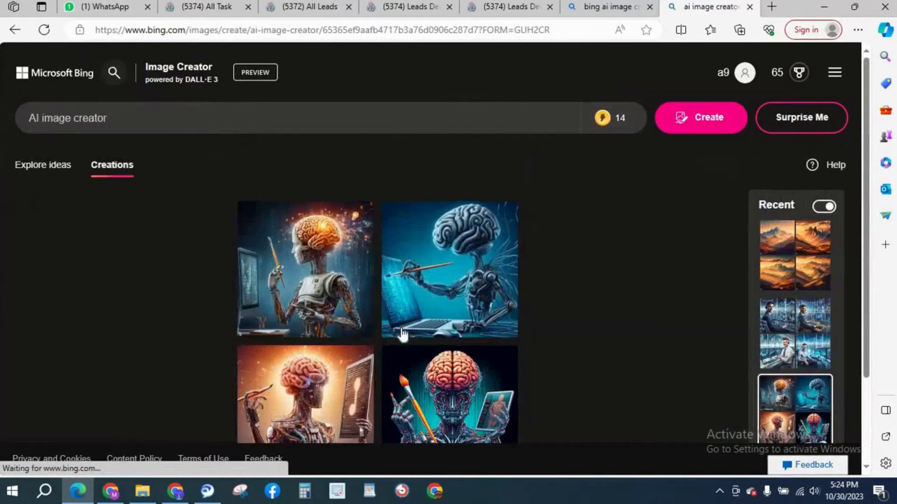
{"action": "left_click", "coordinate": [305, 394]}
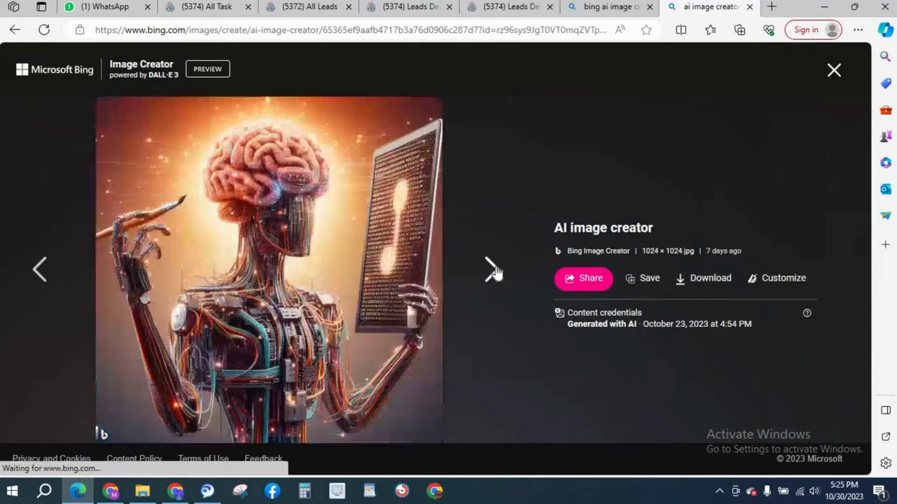
{"action": "left_click", "coordinate": [834, 70]}
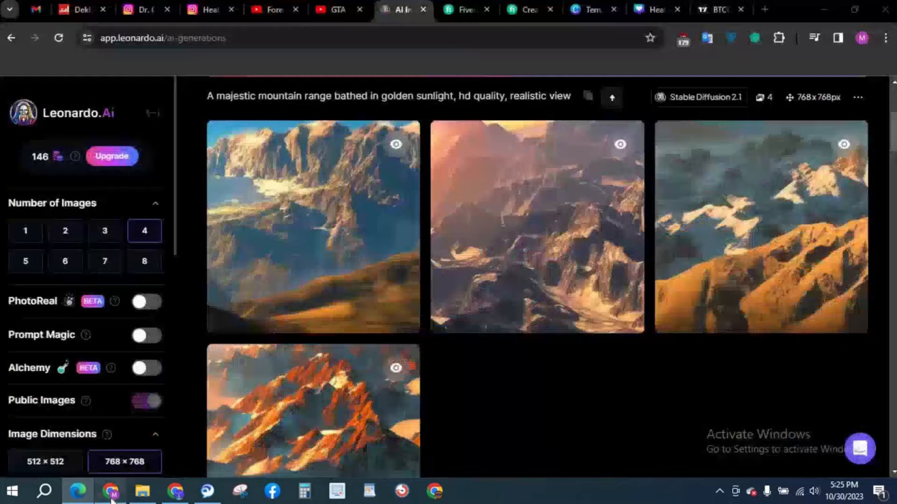
Generate four Leonardo.Ai images of a crystal-clear waterfall in a lush green valley, realistic view
{"action": "scroll", "scroll_direction": "down", "scroll_amount": 3}
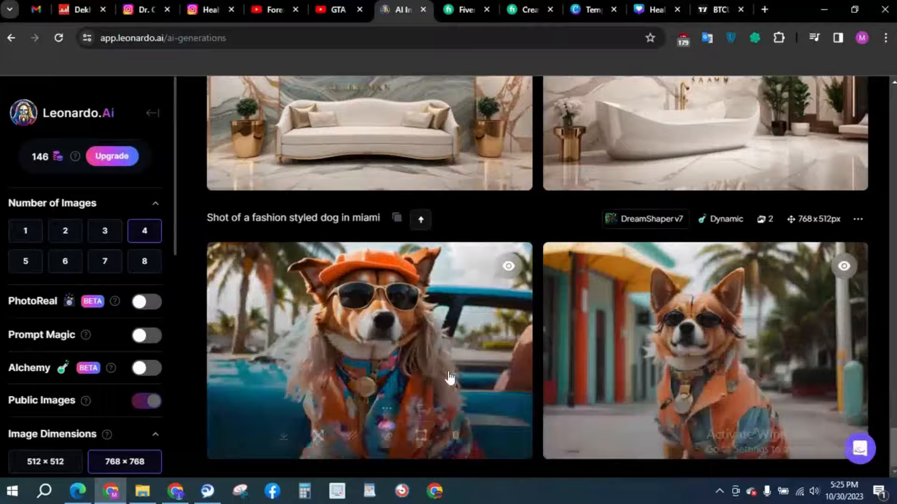
{"action": "scroll", "scroll_direction": "up", "scroll_amount": 3}
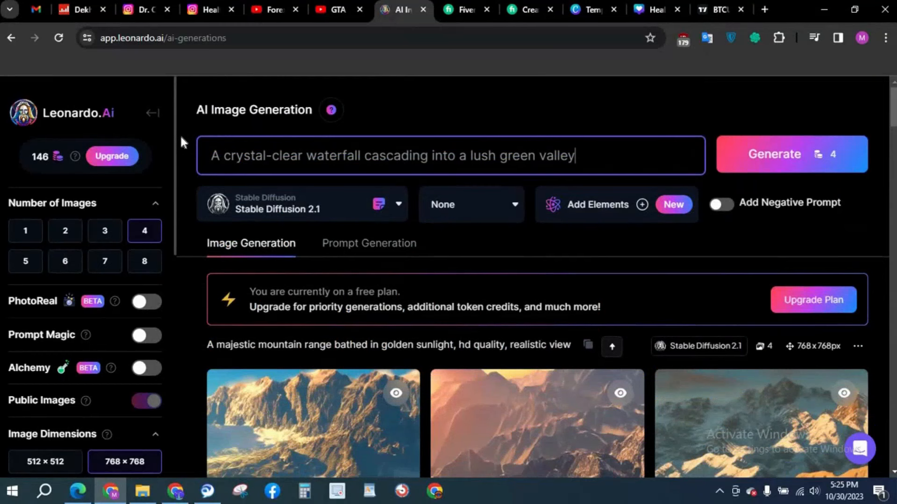
{"action": "type", "text": ", realistic view"}
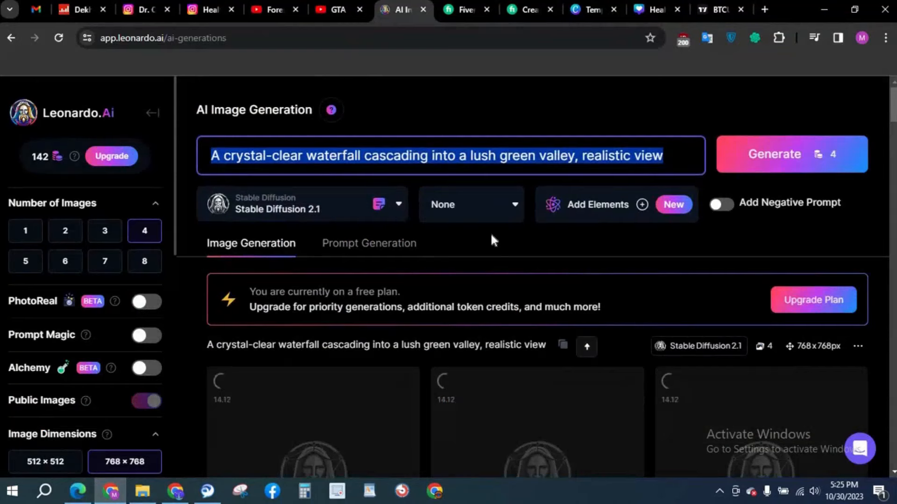
{"action": "scroll", "scroll_direction": "down", "scroll_amount": 3}
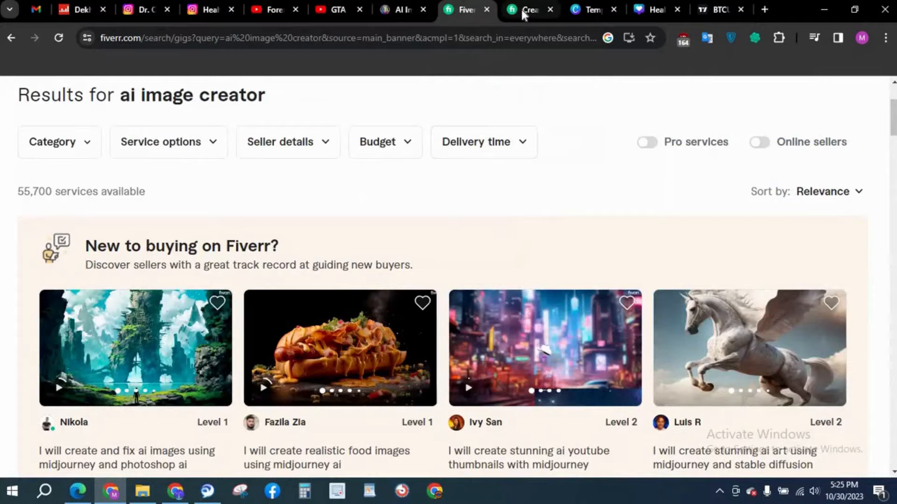
Look over Fiverr's ai image creator search results and gig prices
{"action": "scroll", "scroll_direction": "down", "scroll_amount": 3}
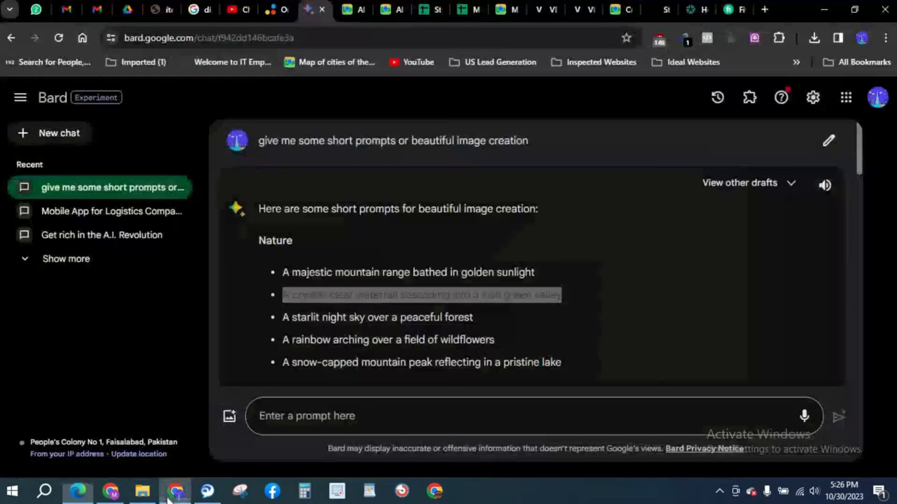
Glance at Leonardo.Ai's four finished waterfall images, then return to the Fiverr gig prices
{"action": "left_click", "coordinate": [401, 9]}
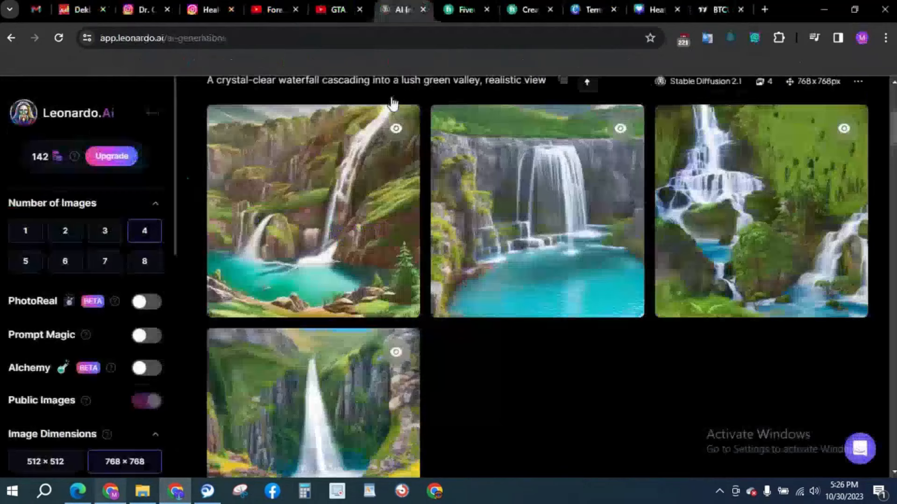
{"action": "left_click", "coordinate": [464, 9]}
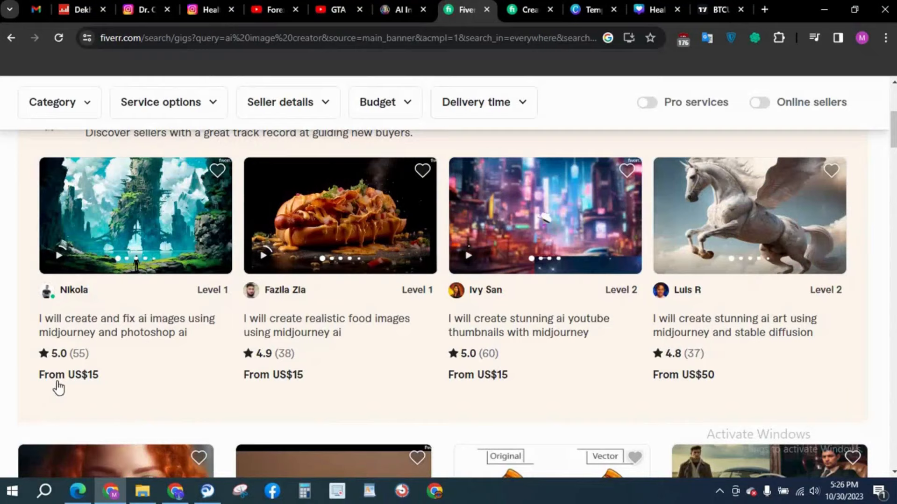